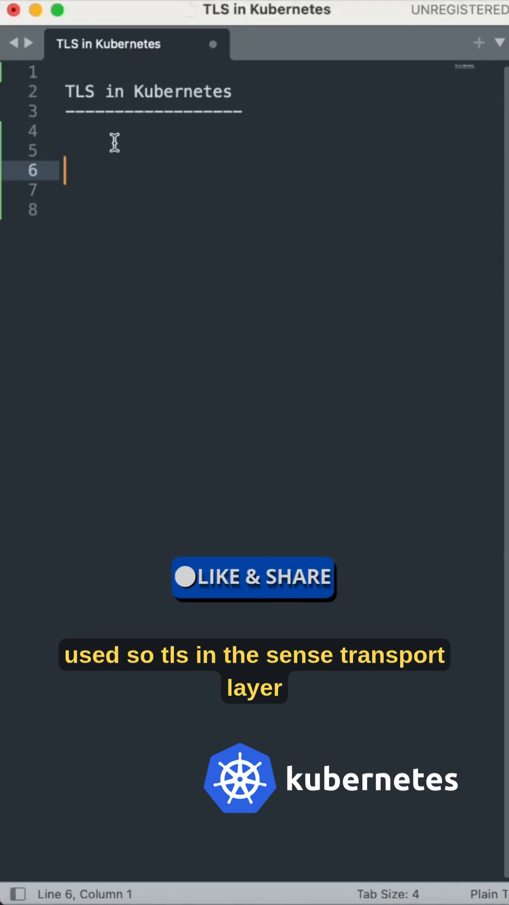
- Write 'Transport layer security' under the heading and begin the numbered list with '1.'
type("Tran")
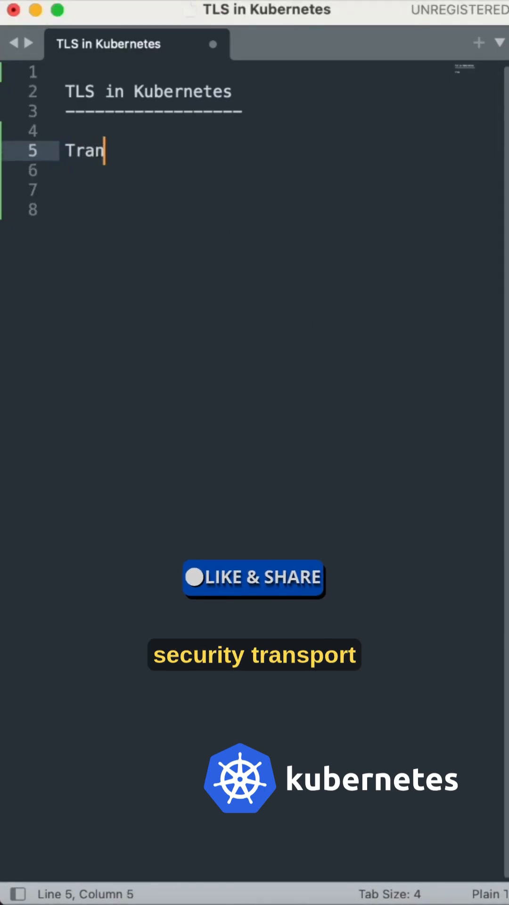
type("sport layer")
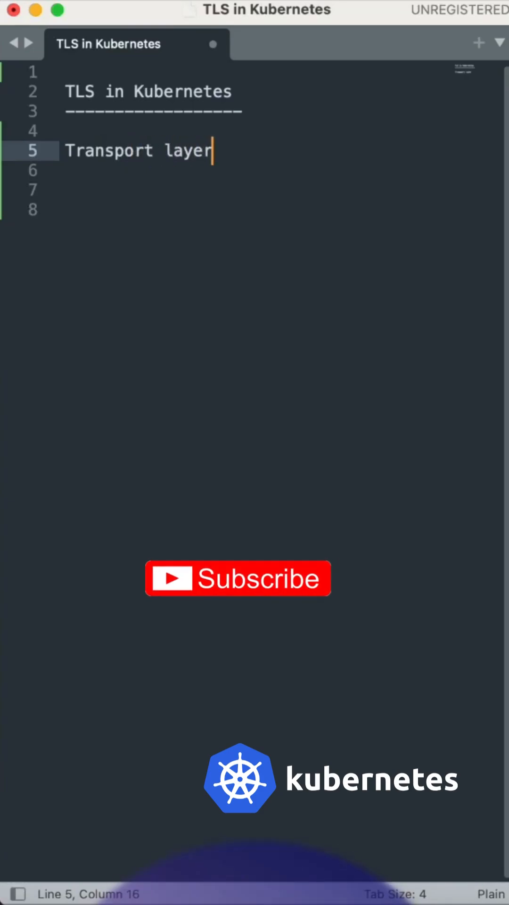
type("security")
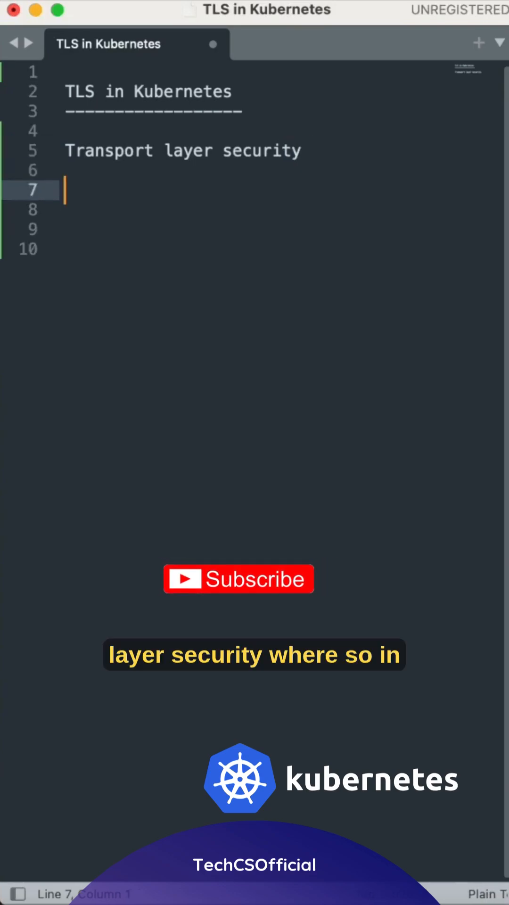
type("1.")
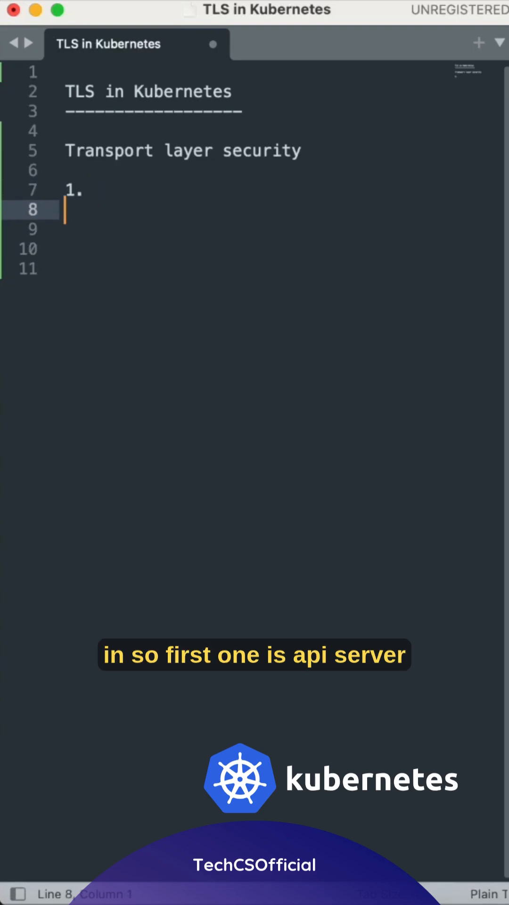
- Enter 'API server' as item 1, noted 'kubectl and controllers, Api Server' below
type("API server")
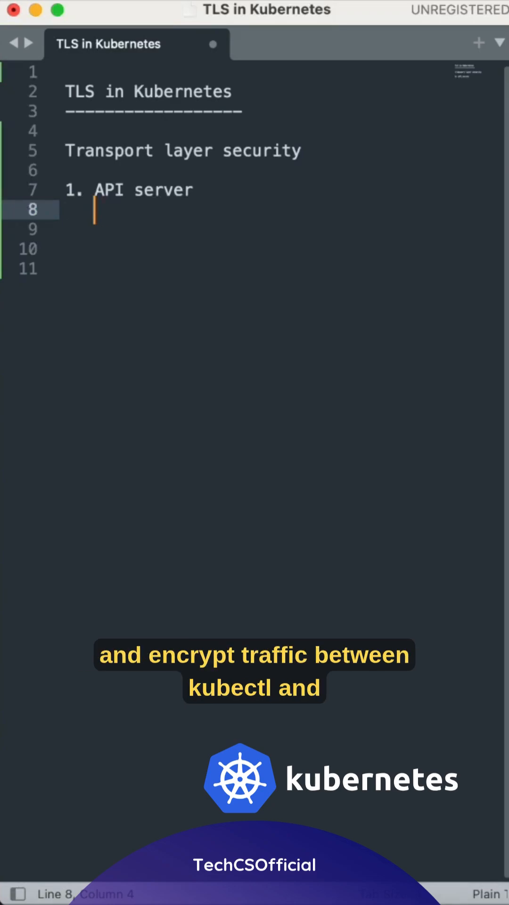
type("kubectl and contro")
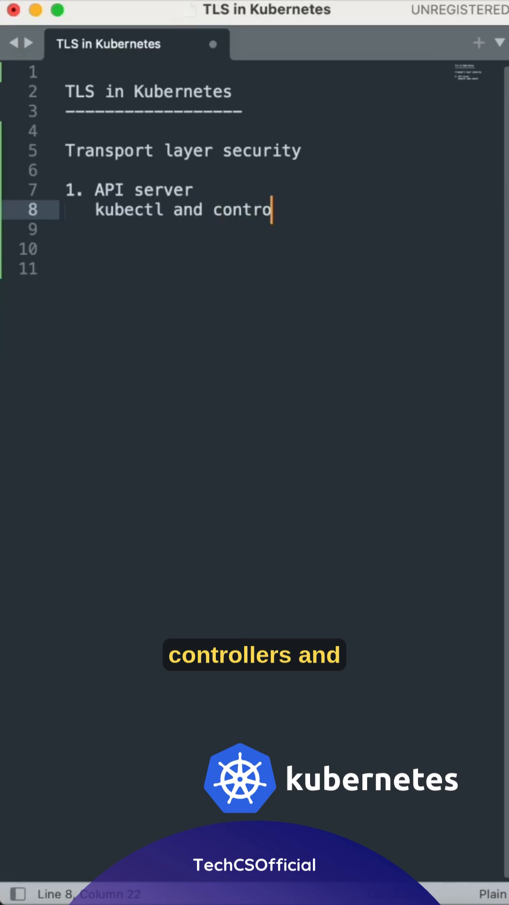
type("llers, Api")
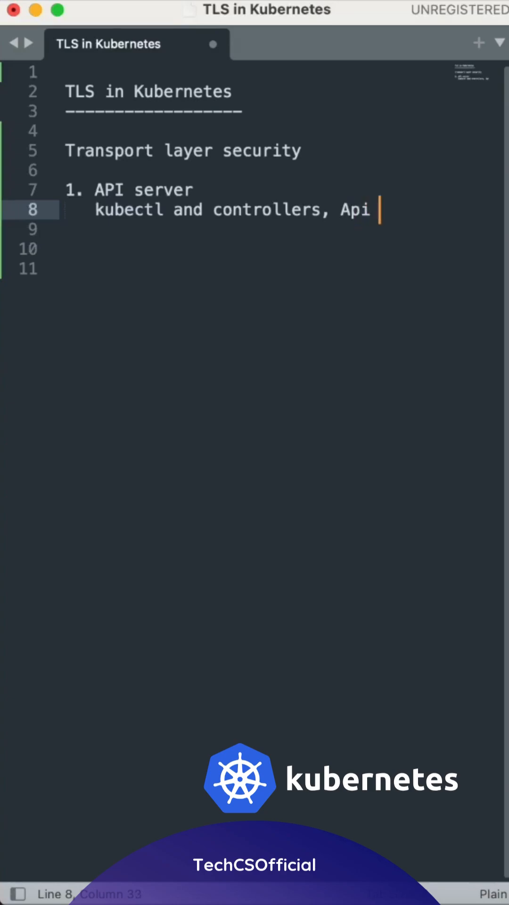
type("Server")
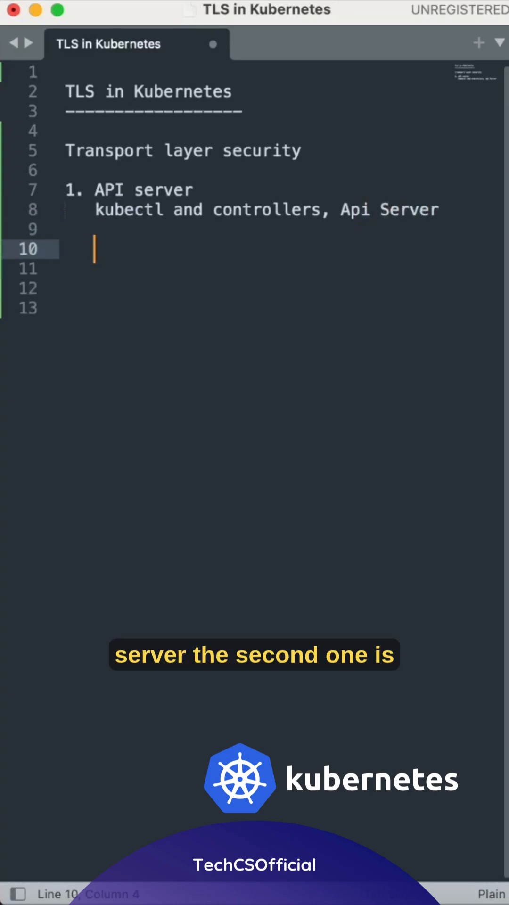
- Add '2 etcd' noted 'encryptys the data b/w etcd and api Server', then begin '3'
type("2")
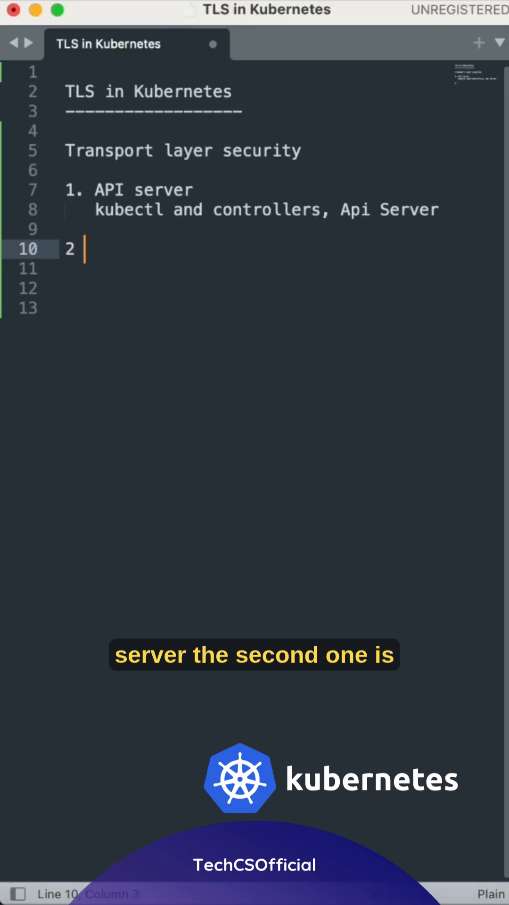
type("etc")
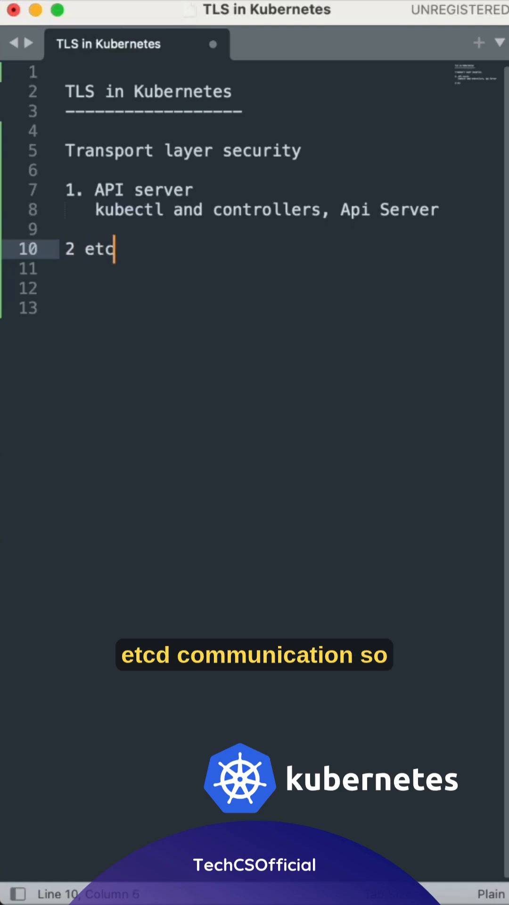
key("Enter")
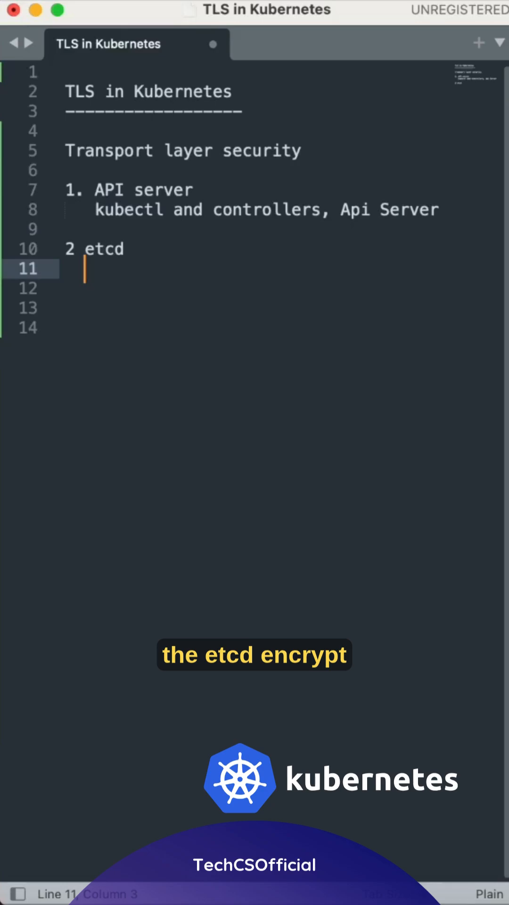
type("encryptys t")
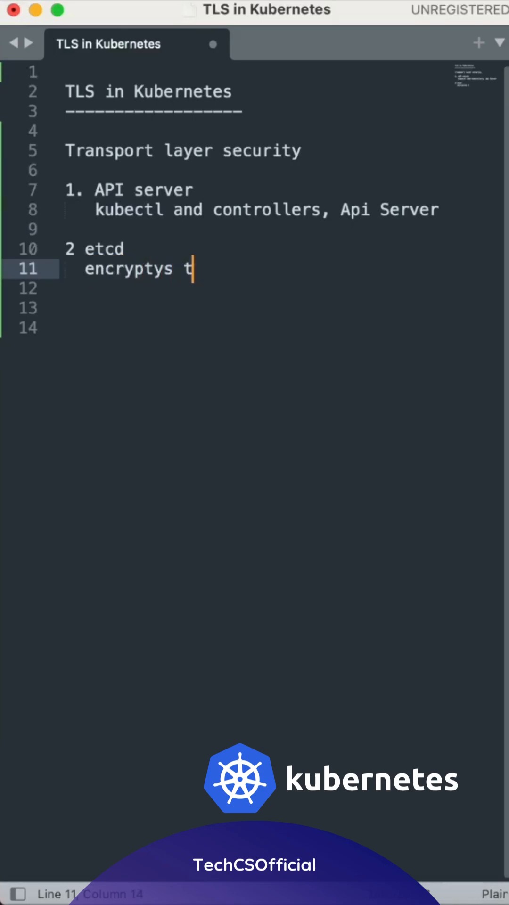
type("he data b")
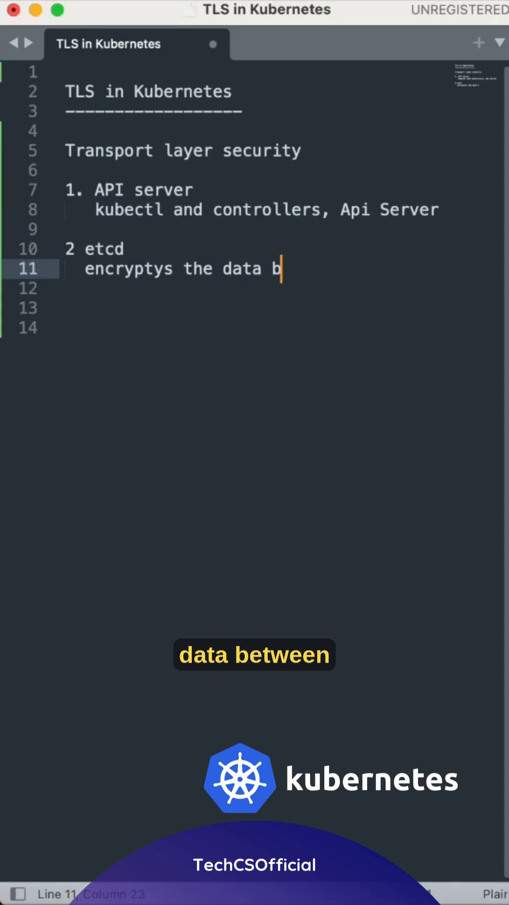
type("/w etcd an")
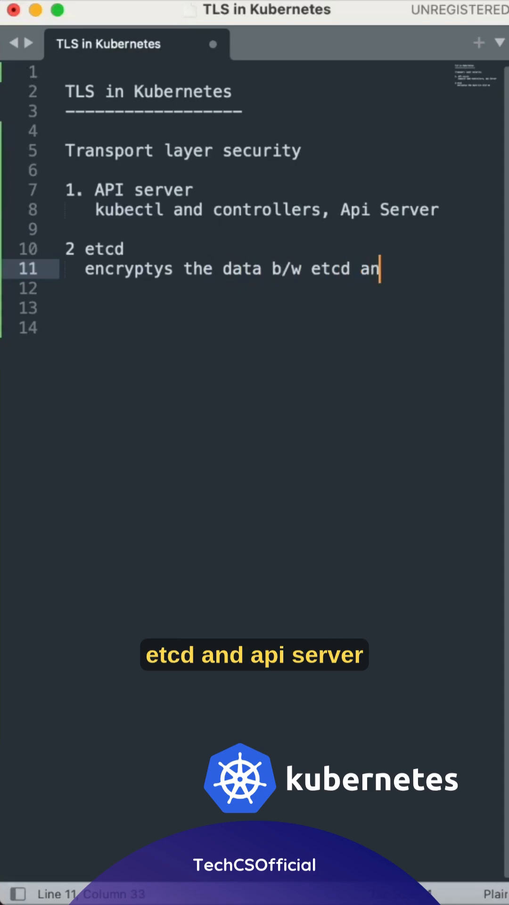
type("d api")
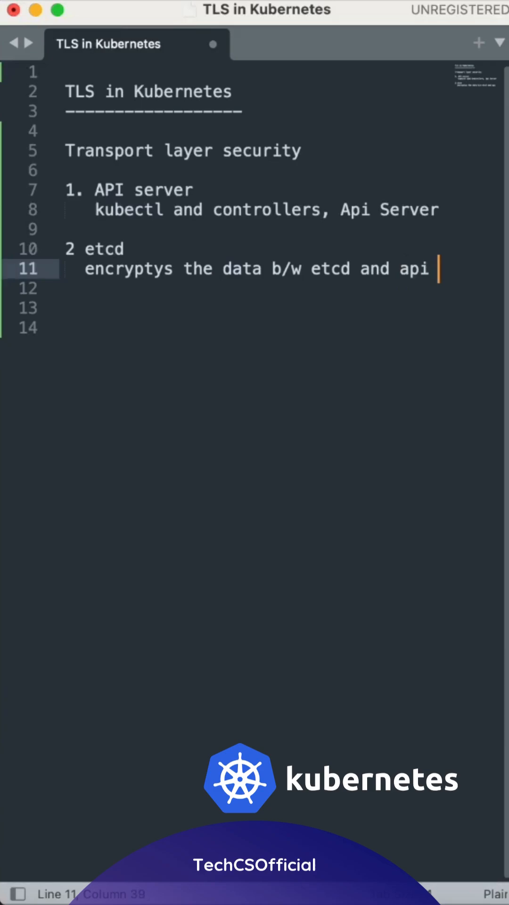
type("Server")
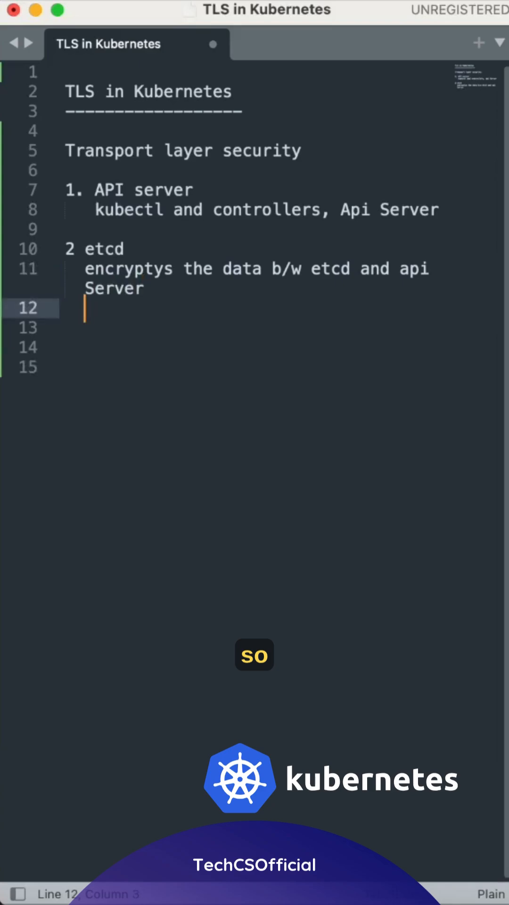
type("3")
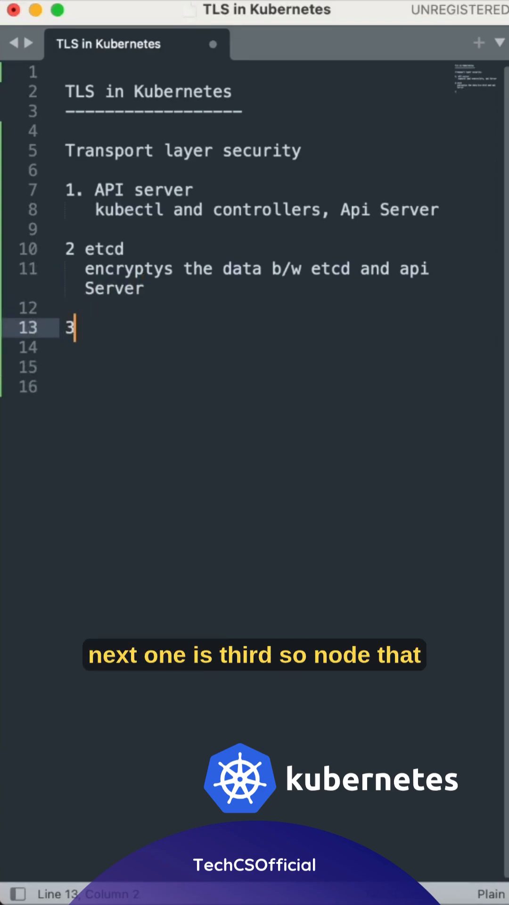
- Write '3. node(kubelet)' with the note 'secure traffice b/w kubelet and api server'
type(". node")
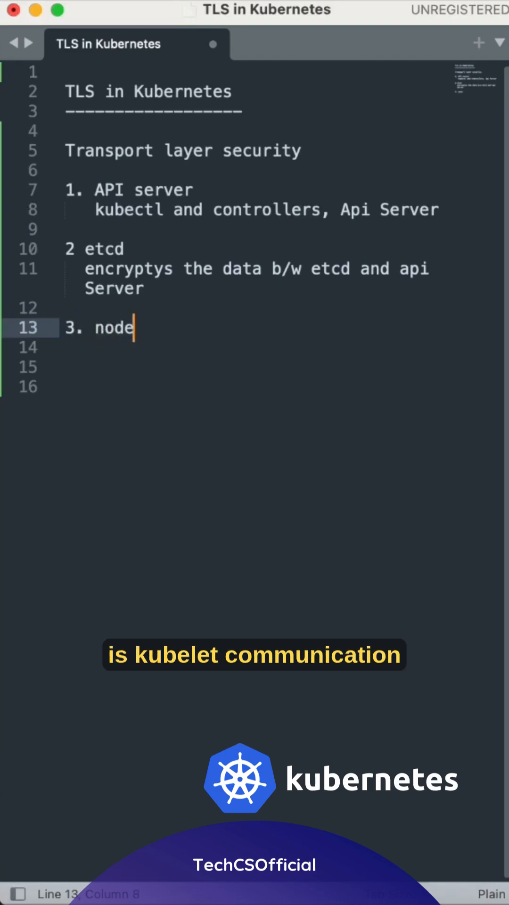
type("(kube)")
type("secure tr")
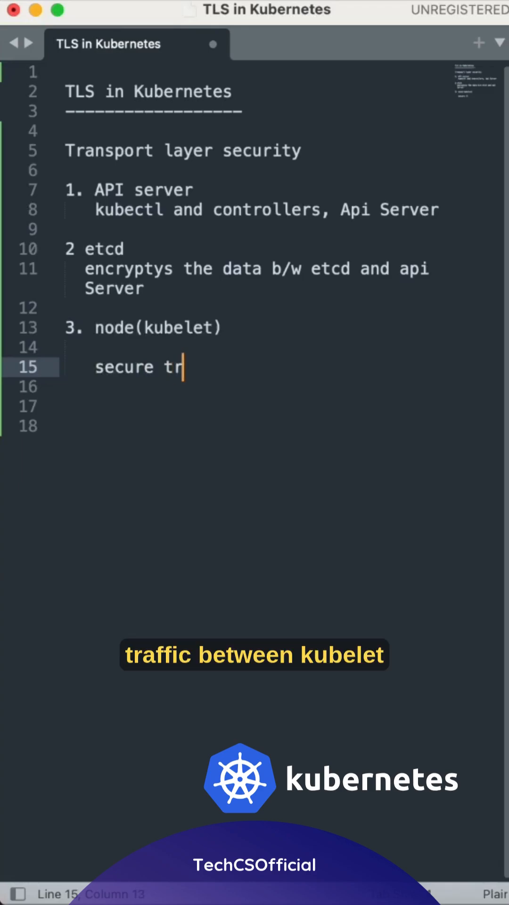
type("affice b/w")
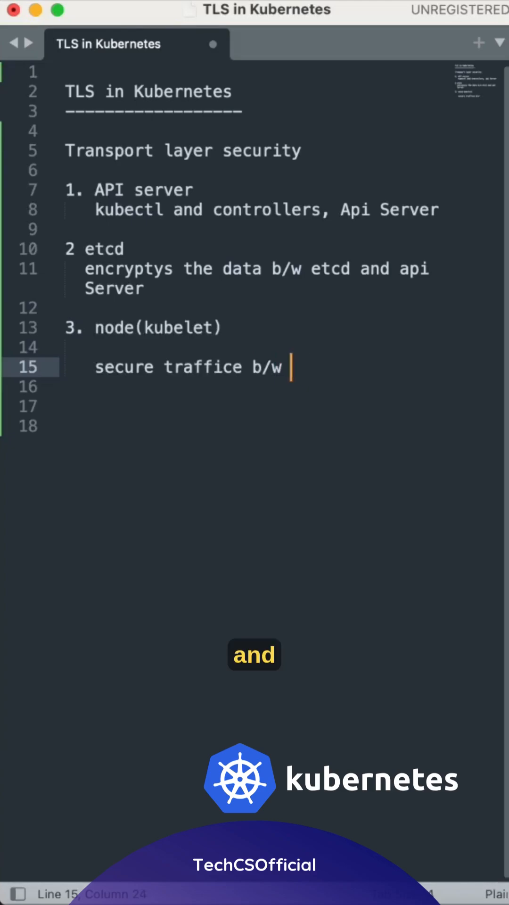
type("kubelet and")
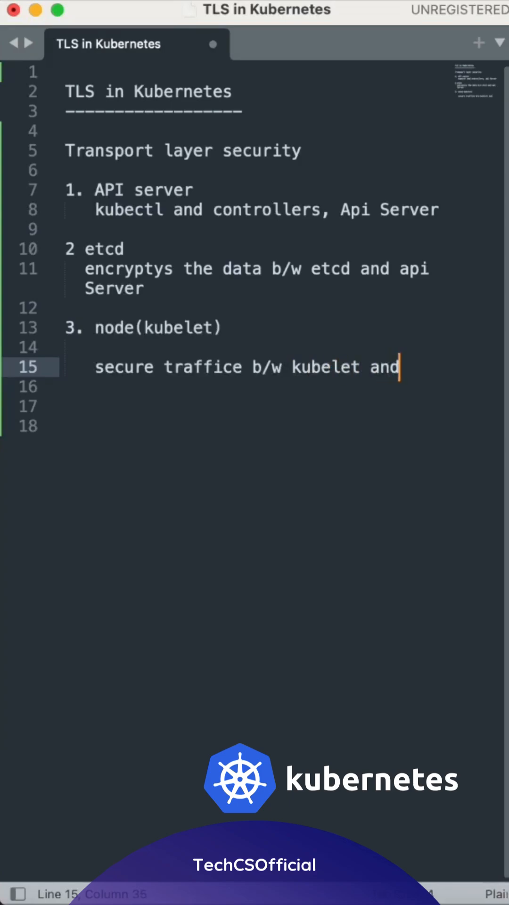
type("api server")
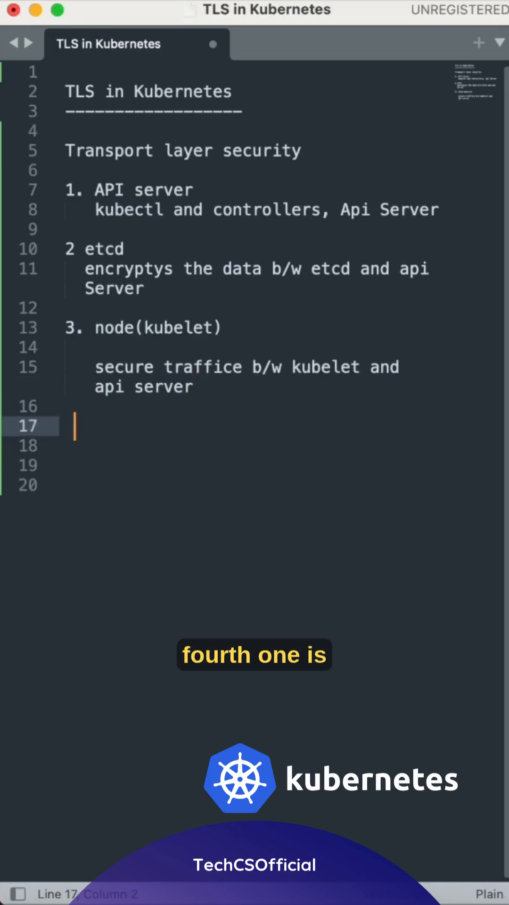
- Add '4. Ingress:' noted 'terminates https at the ingress controller to serve external clients', then '5.'
type("4.")
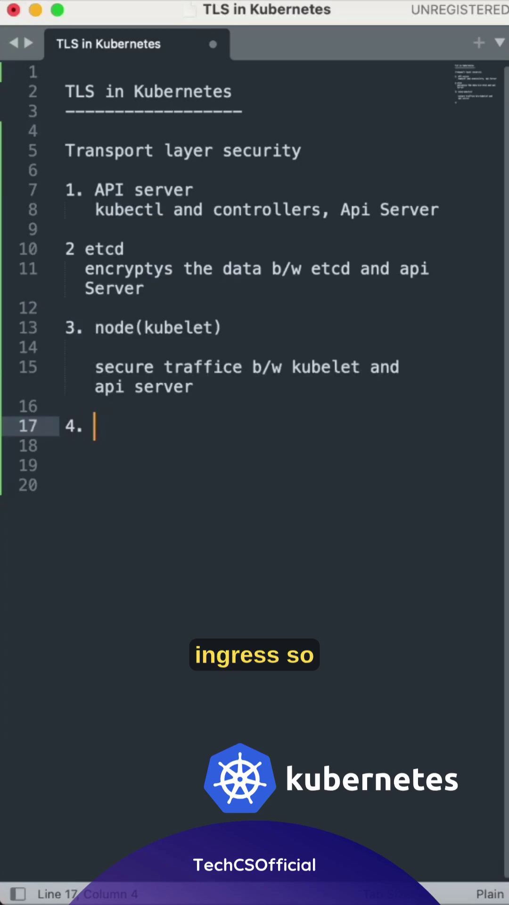
type("Ingress:")
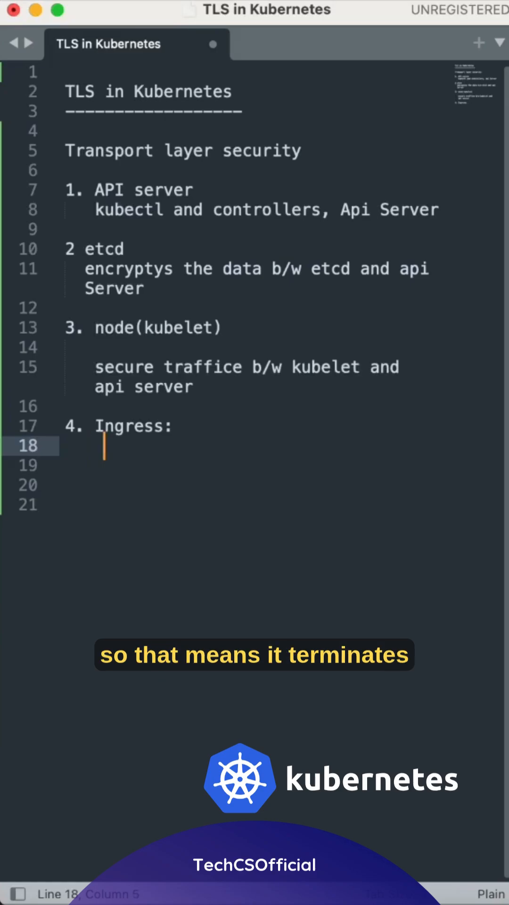
type("t")
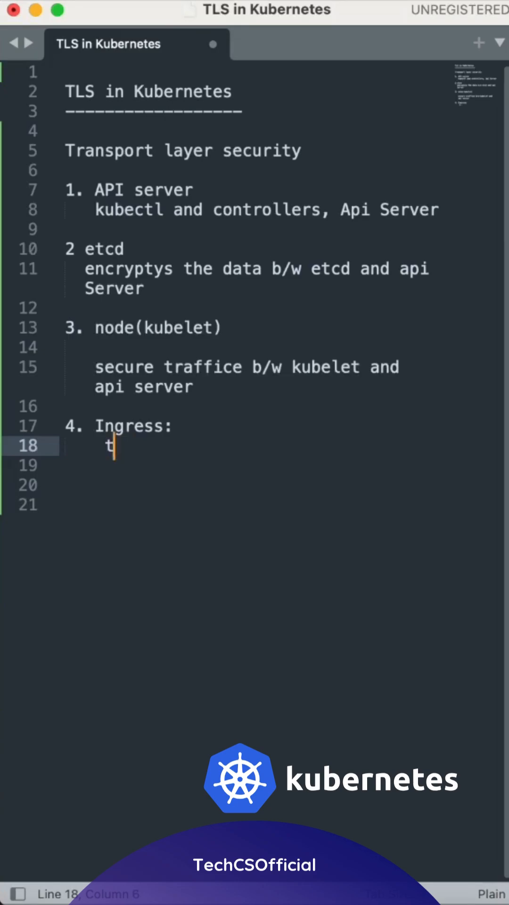
type("erminates h")
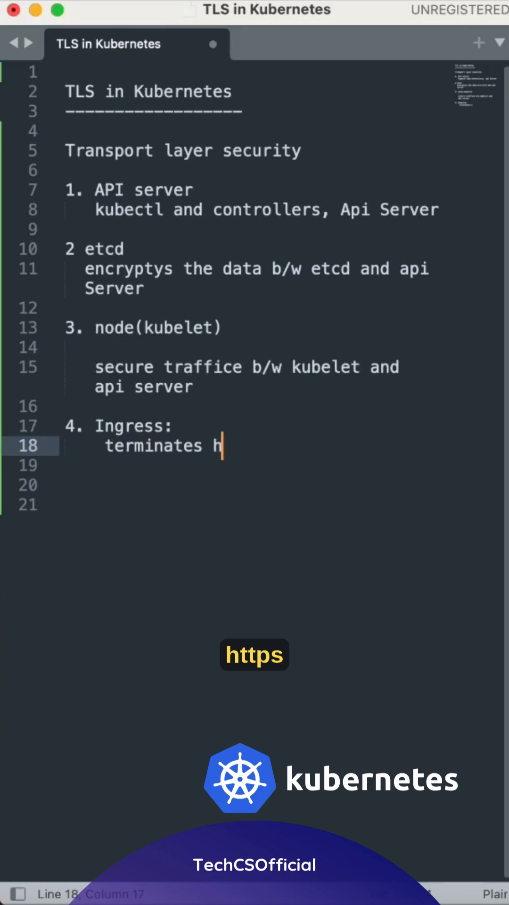
type("ttps")
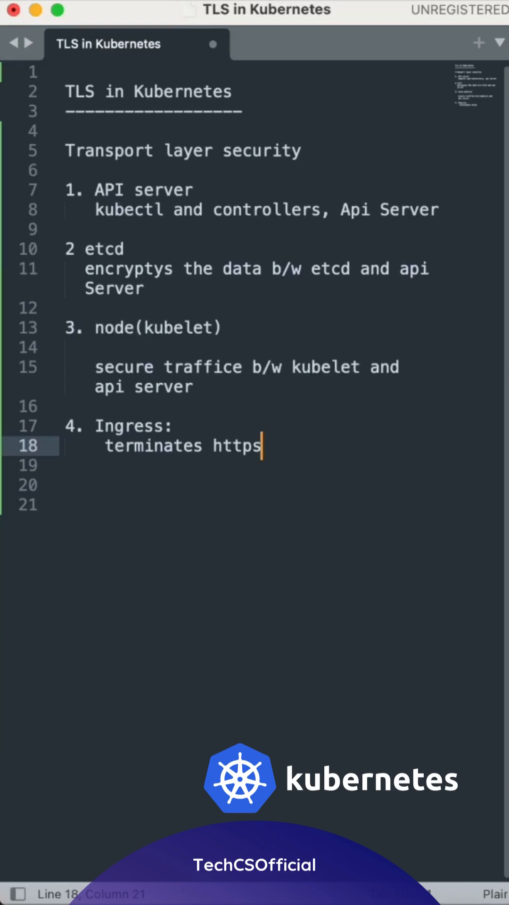
type("at the ing")
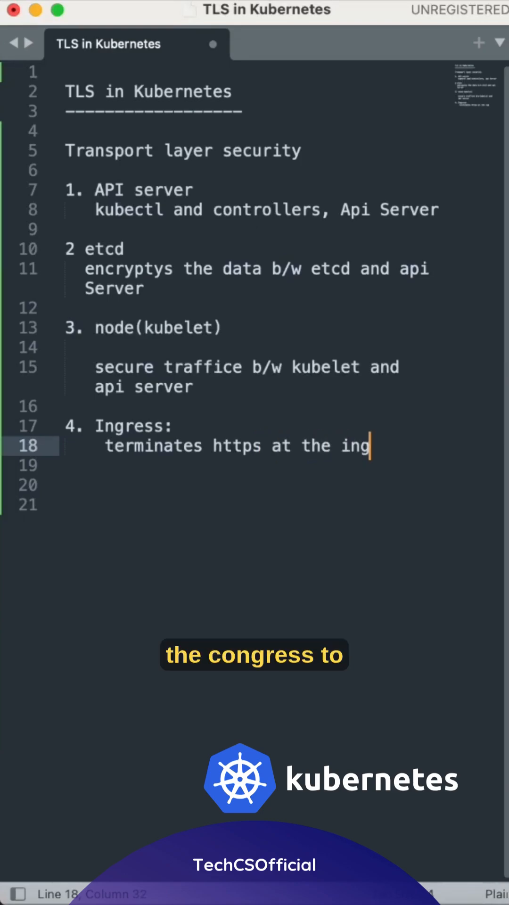
type("ress controller to serve external clien")
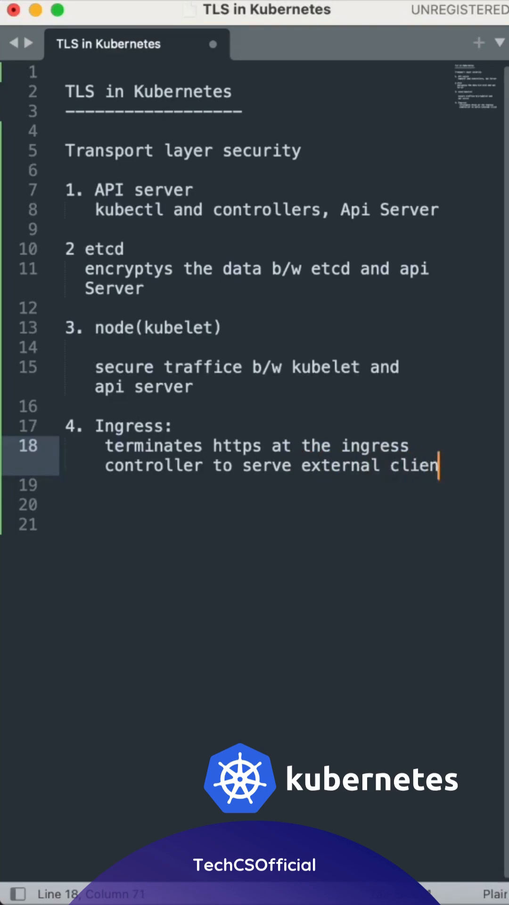
type("ts")
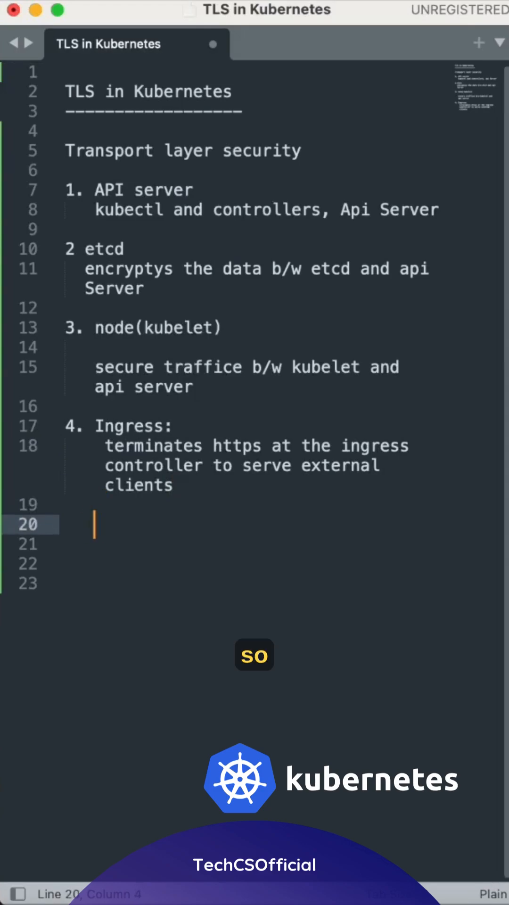
type("5.")
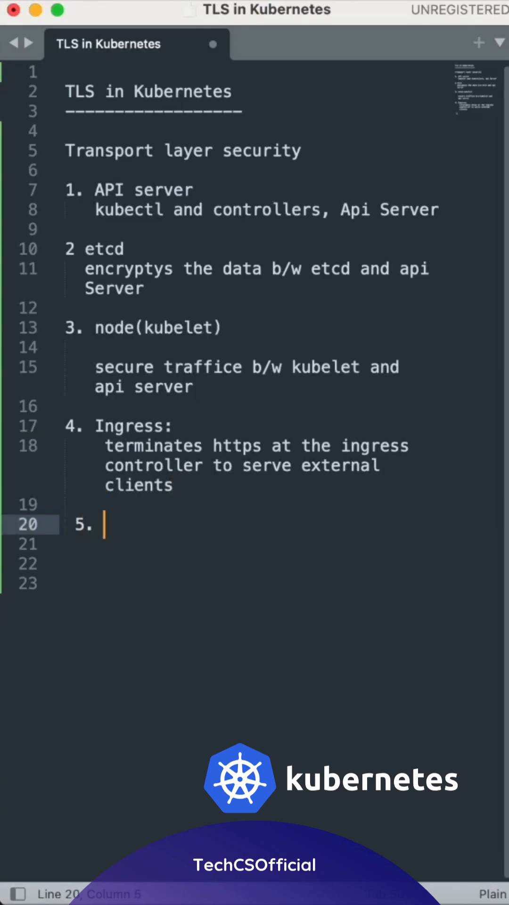
- Write 'Mutual Tls:' noted 'both ends of internal communication(kubelet & api server)'
type("M")
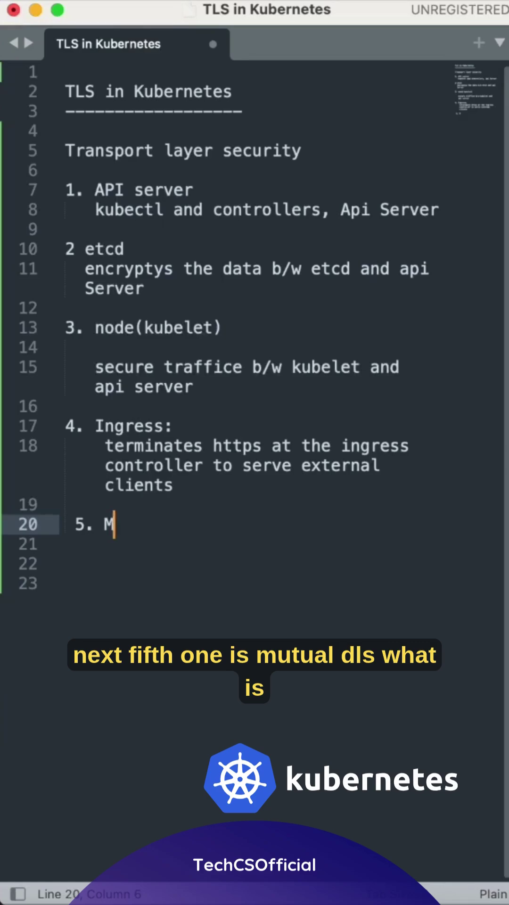
type("utua")
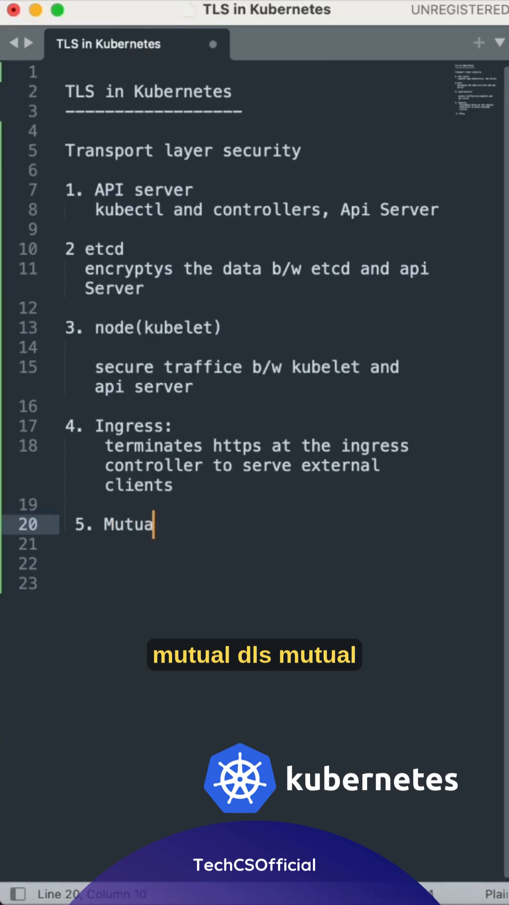
type("l Tls:")
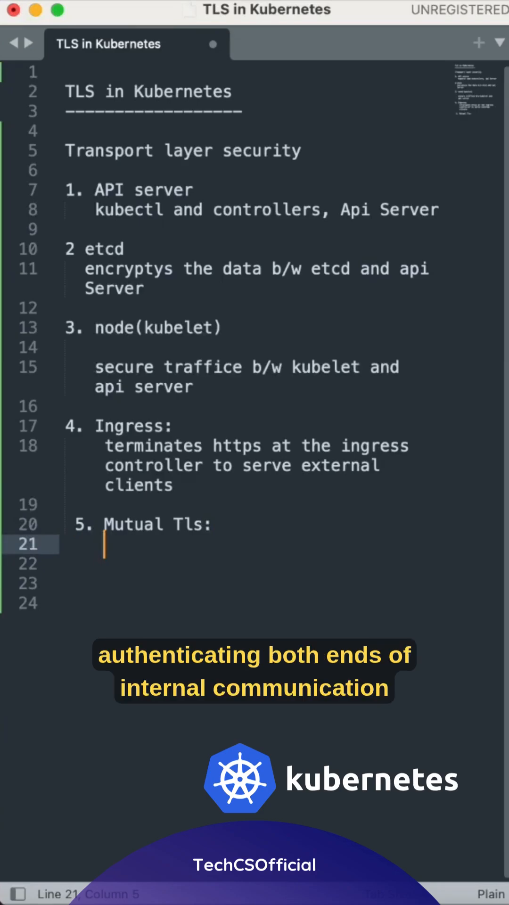
type("both ends of")
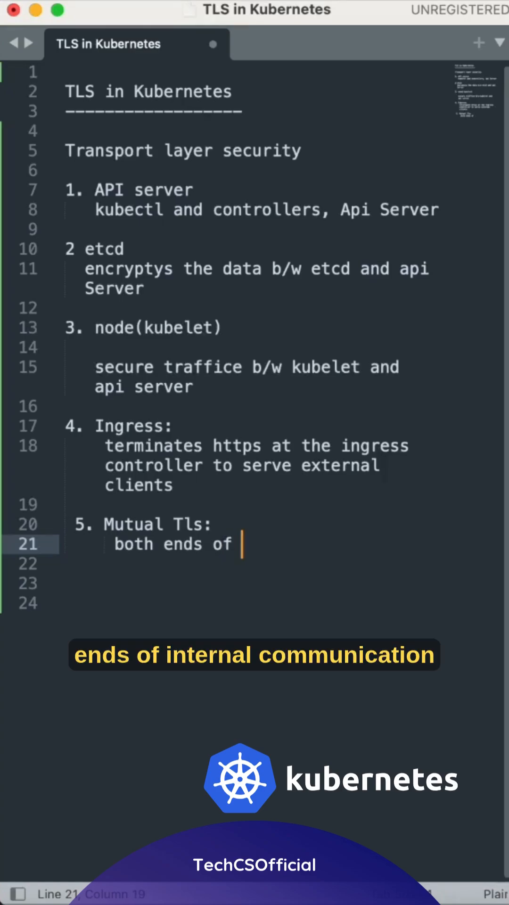
type("internal comm")
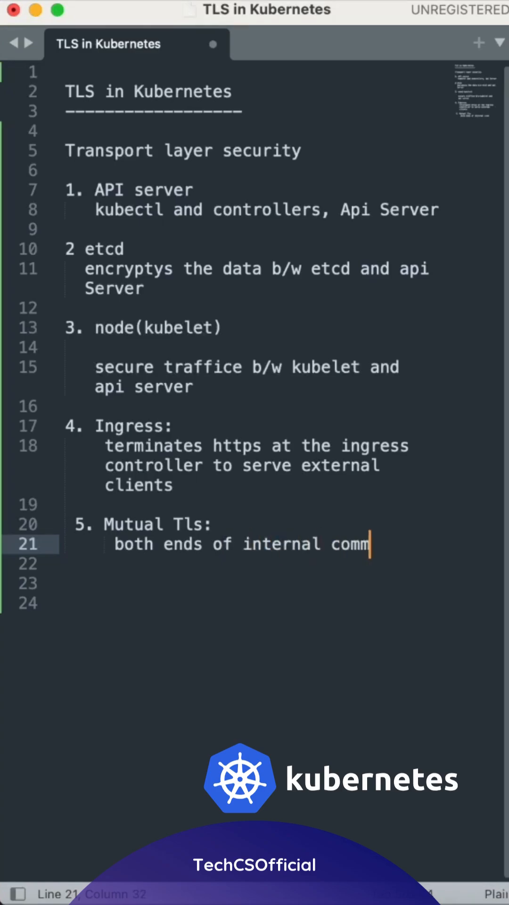
type("unication")
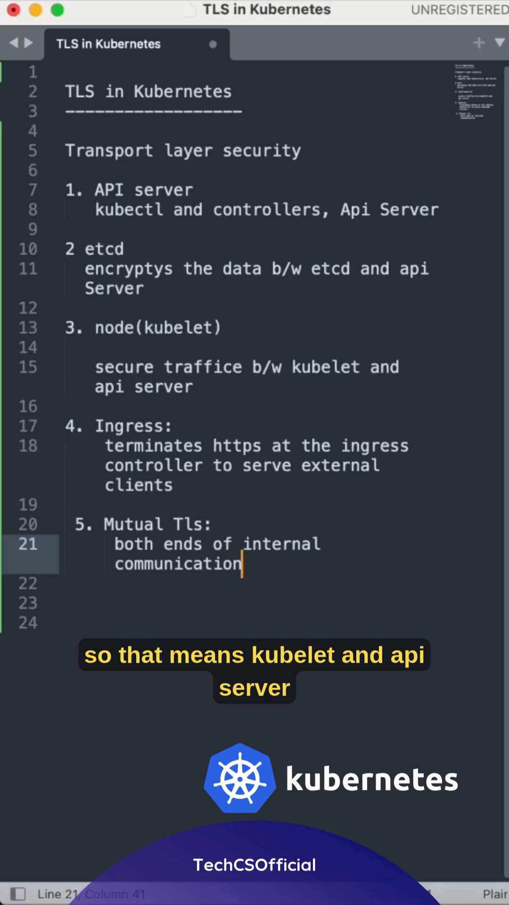
type("(kub)")
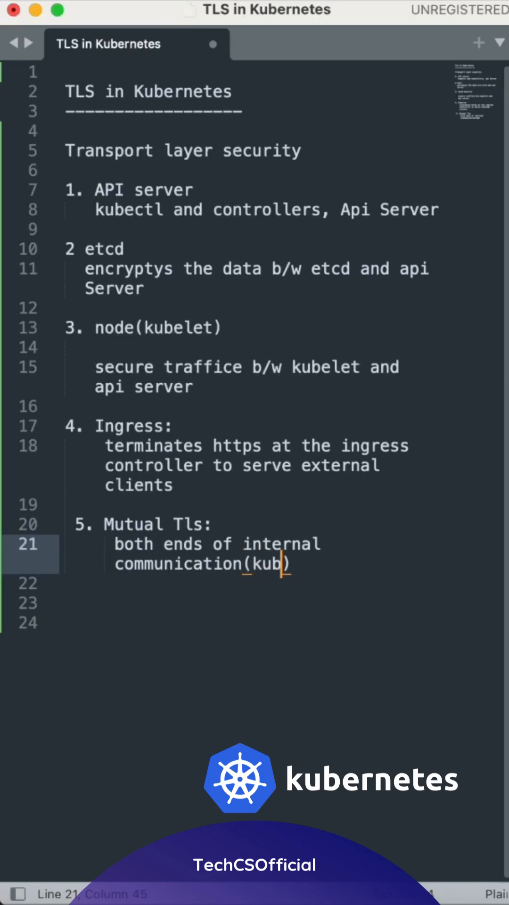
type("elet")
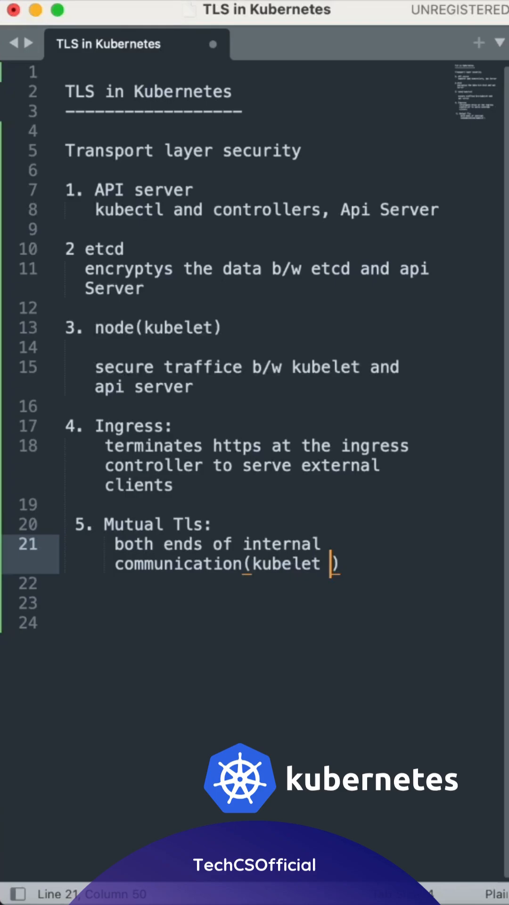
type("& api s")
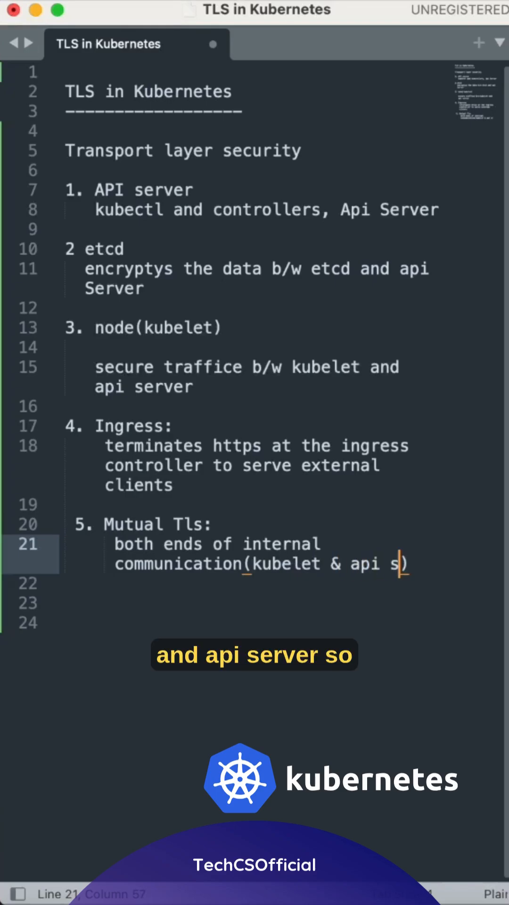
type("erver")
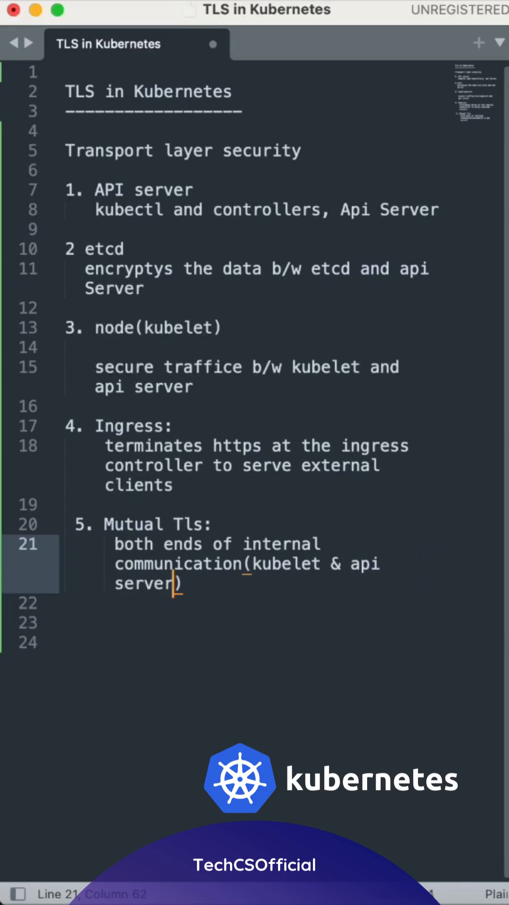